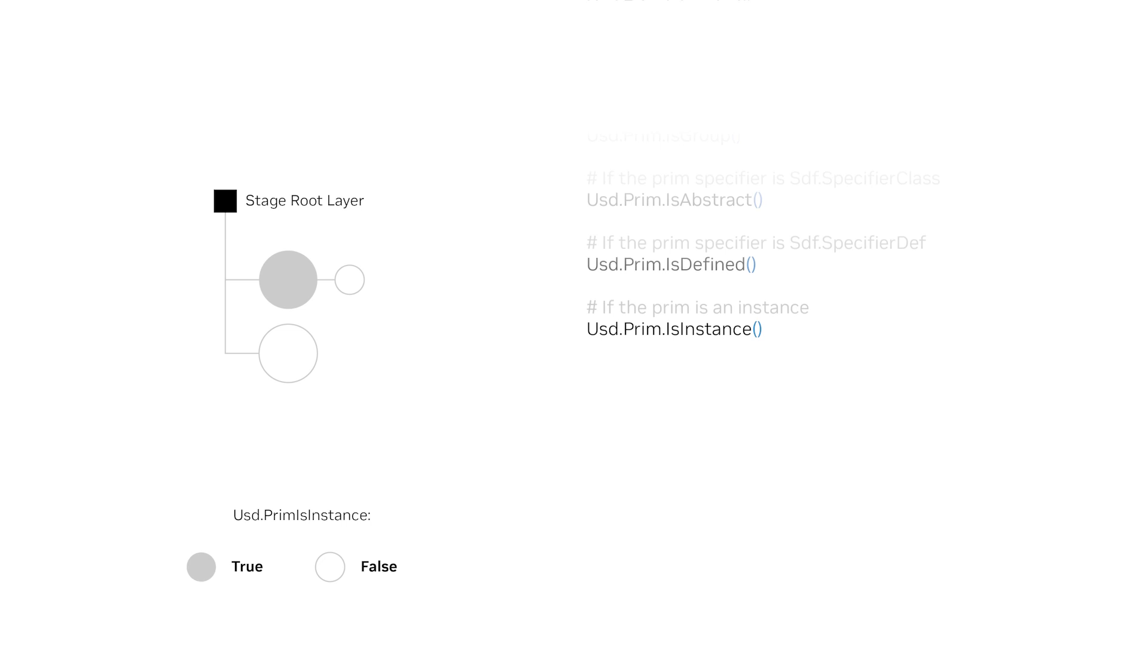
Highlight the grey instance prim, then move the highlight to its small white child prim.
{"action": "left_click", "coordinate": [286, 282]}
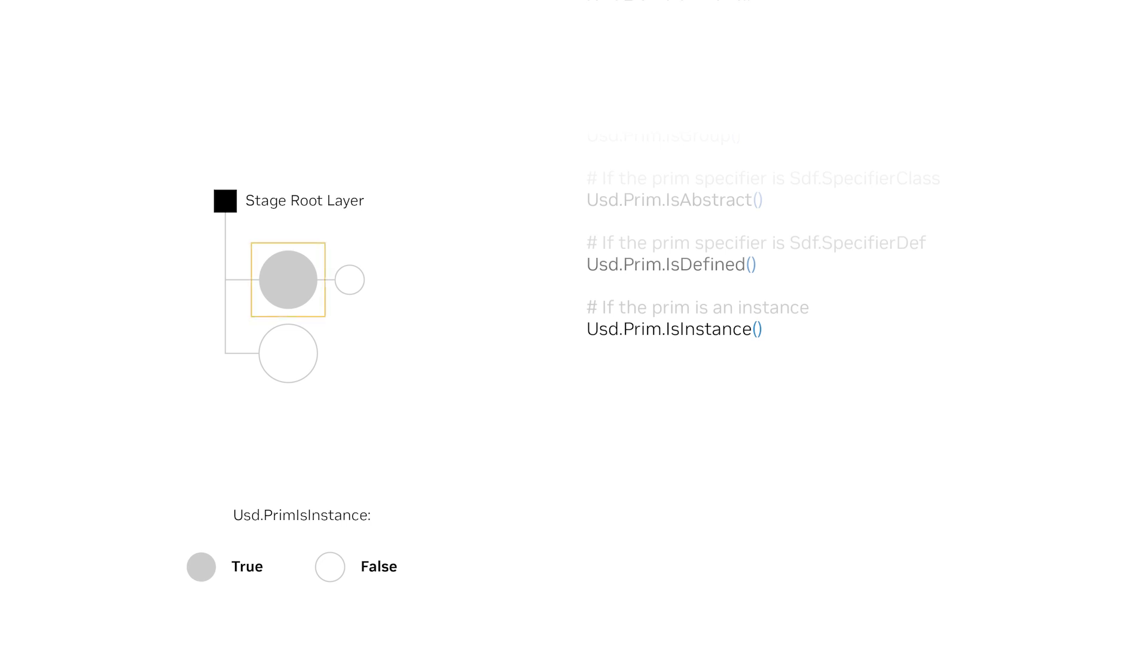
{"action": "left_click", "coordinate": [350, 280]}
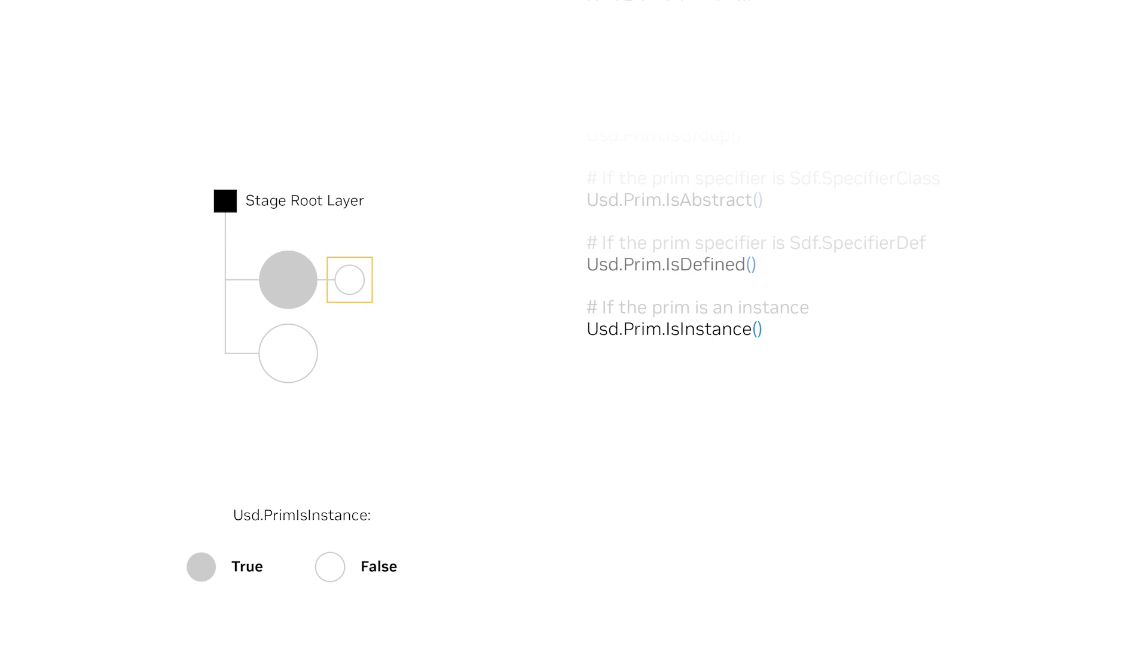